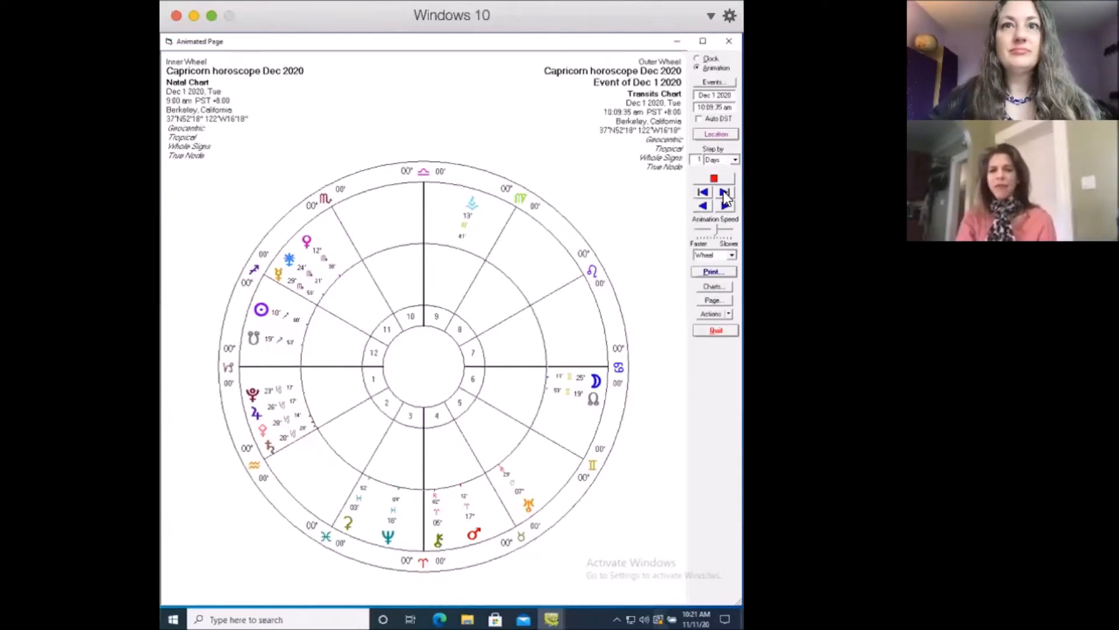
- Step the transits forward one day, from December 1 to December 2, 2020
{"action": "left_click", "coordinate": [724, 191]}
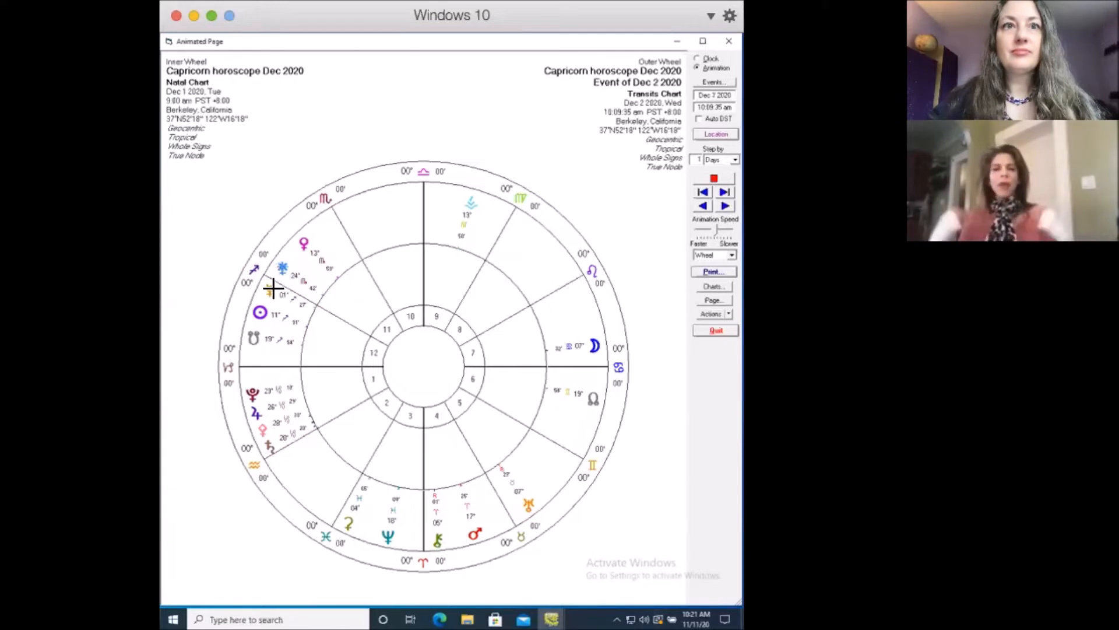
{"action": "mouse_move", "coordinate": [234, 303]}
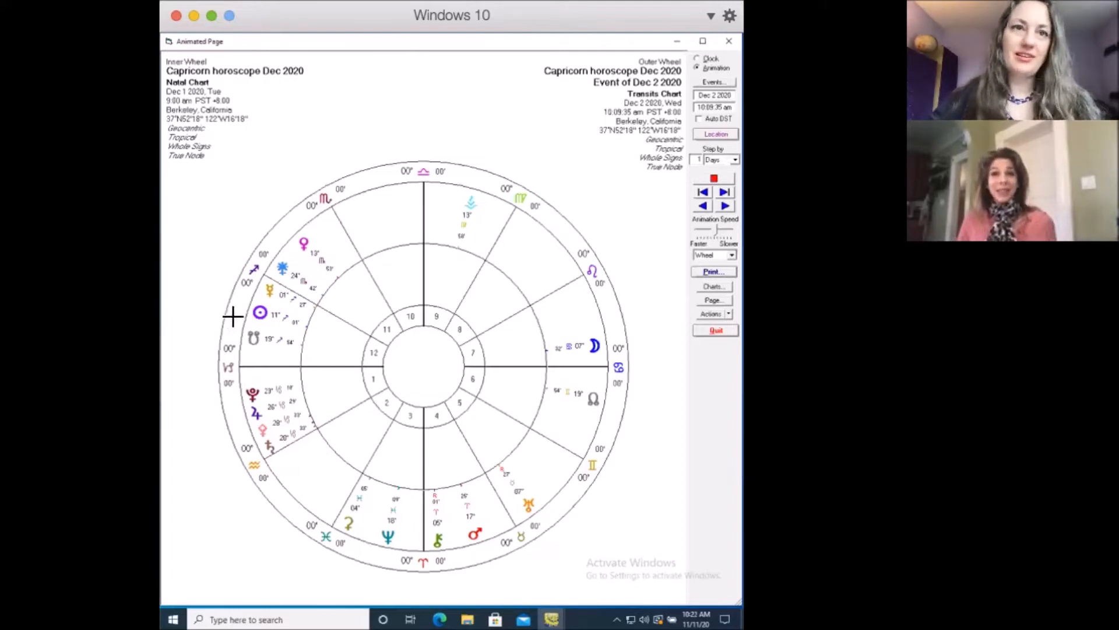
{"action": "mouse_move", "coordinate": [190, 316]}
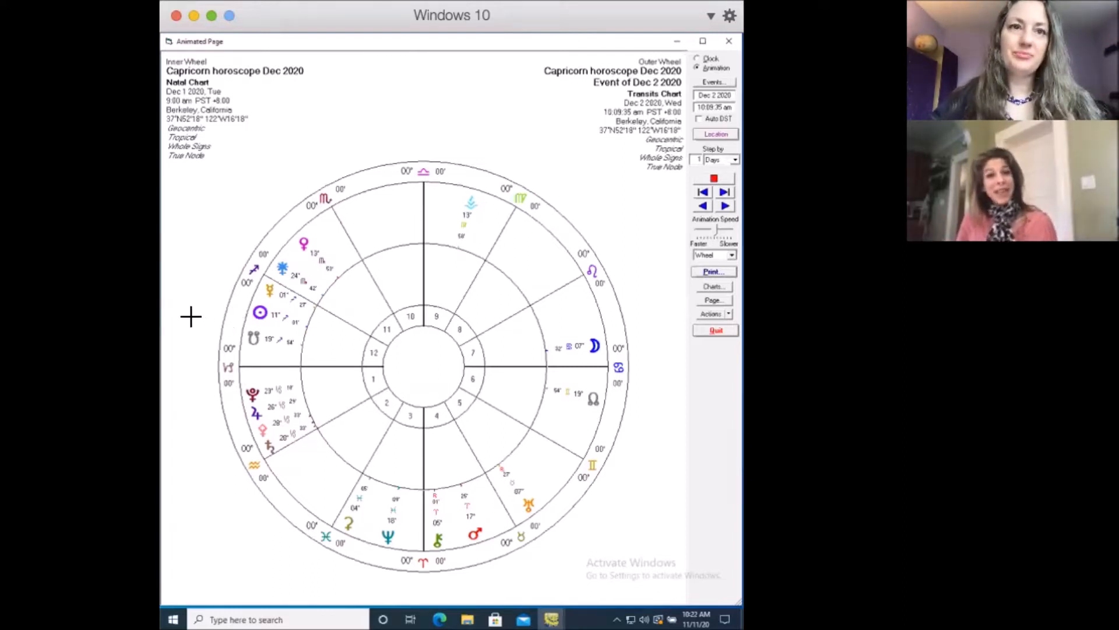
{"action": "mouse_move", "coordinate": [303, 240]}
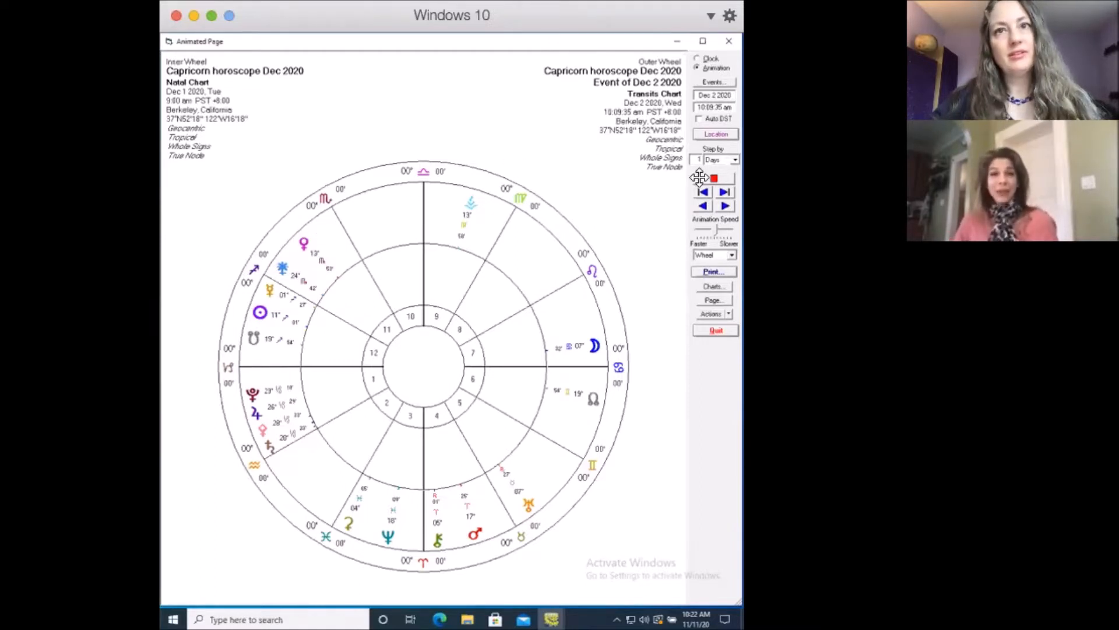
- Step the transits forward a day at a time until they reach December 15, 2020
{"action": "left_click", "coordinate": [724, 192]}
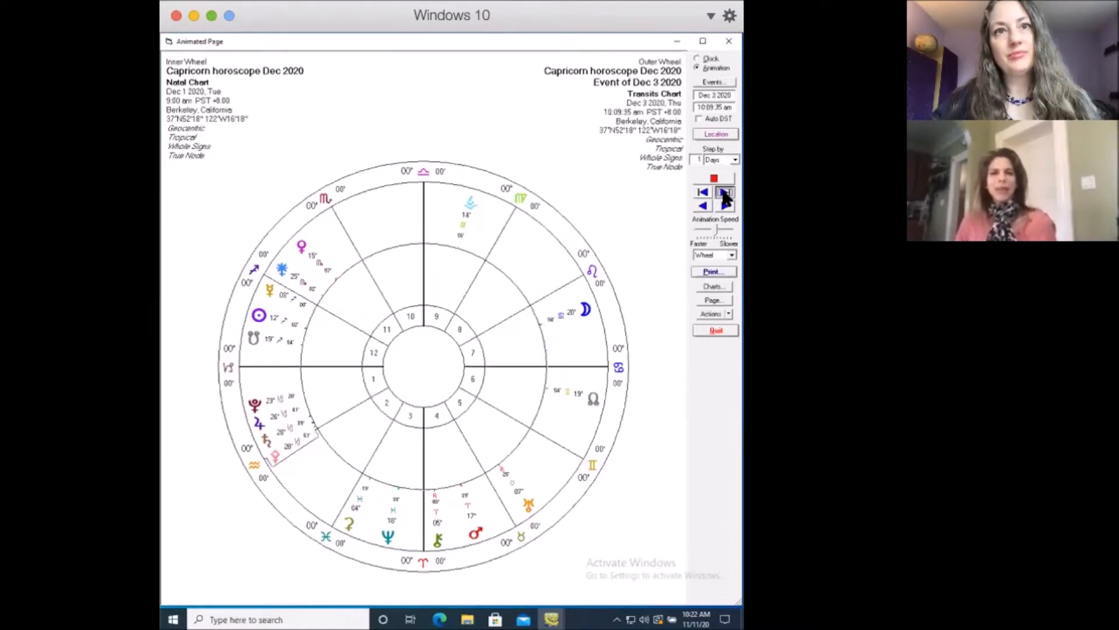
{"action": "left_click", "coordinate": [724, 192]}
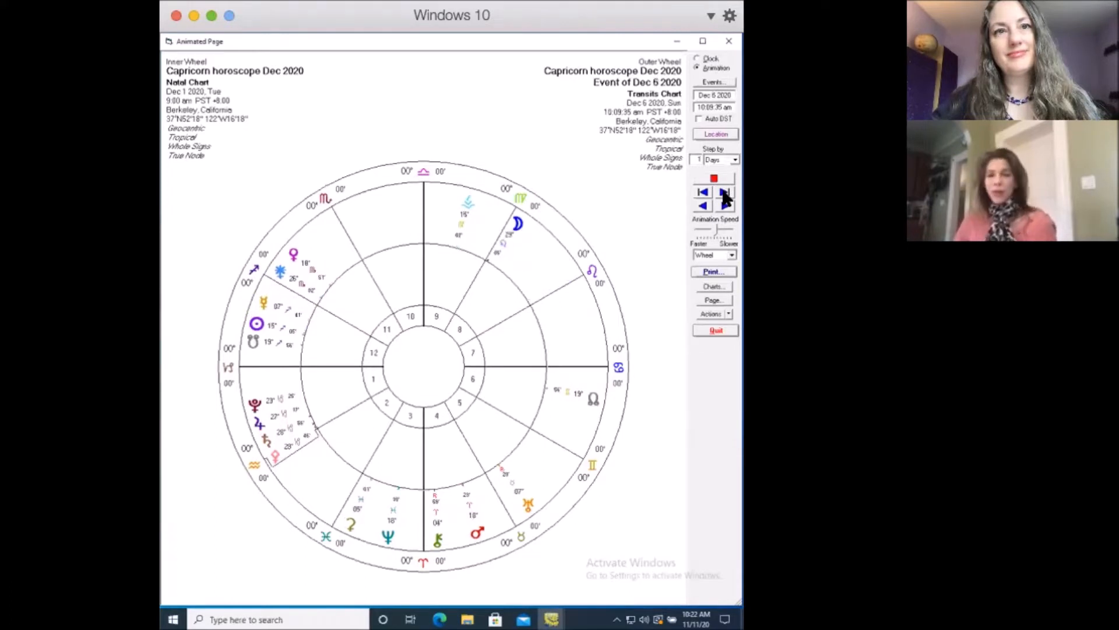
{"action": "left_click", "coordinate": [724, 192]}
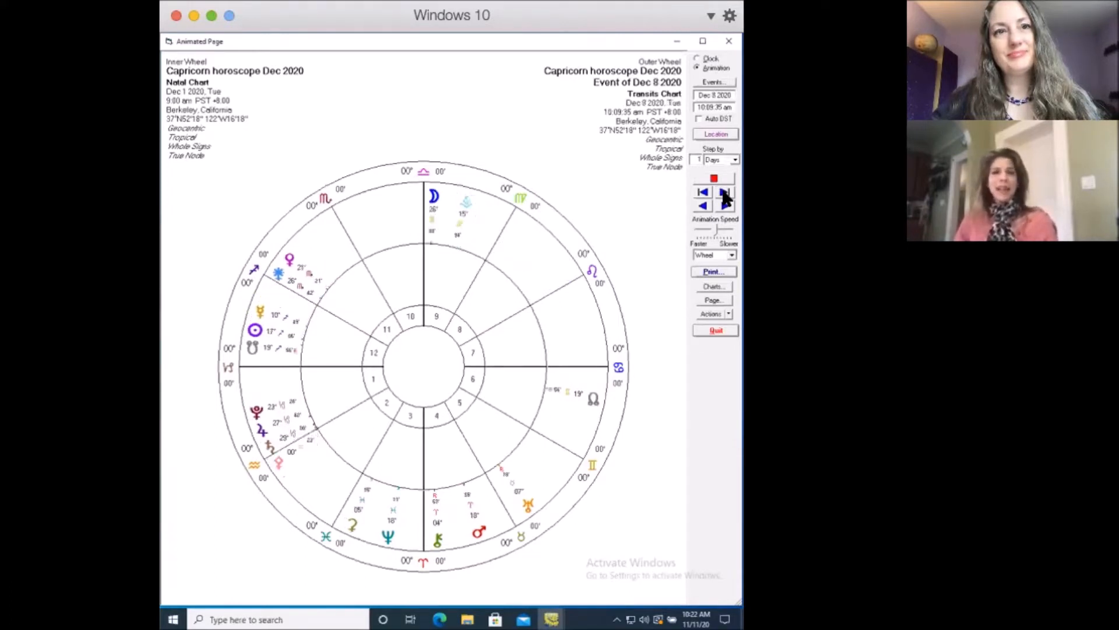
{"action": "left_click", "coordinate": [724, 192]}
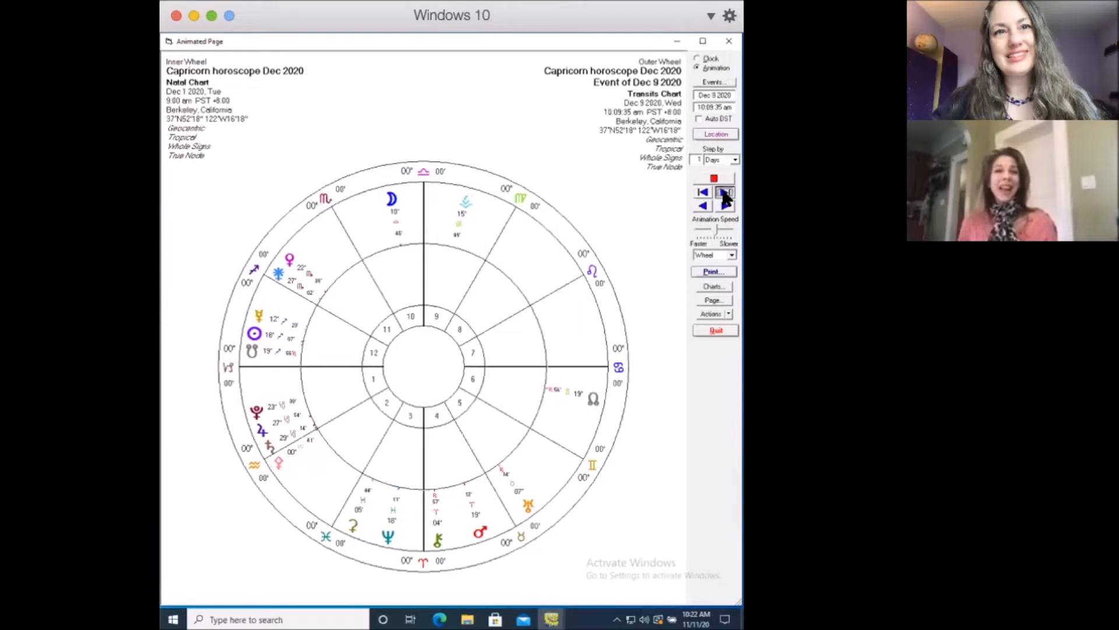
{"action": "left_click", "coordinate": [724, 192]}
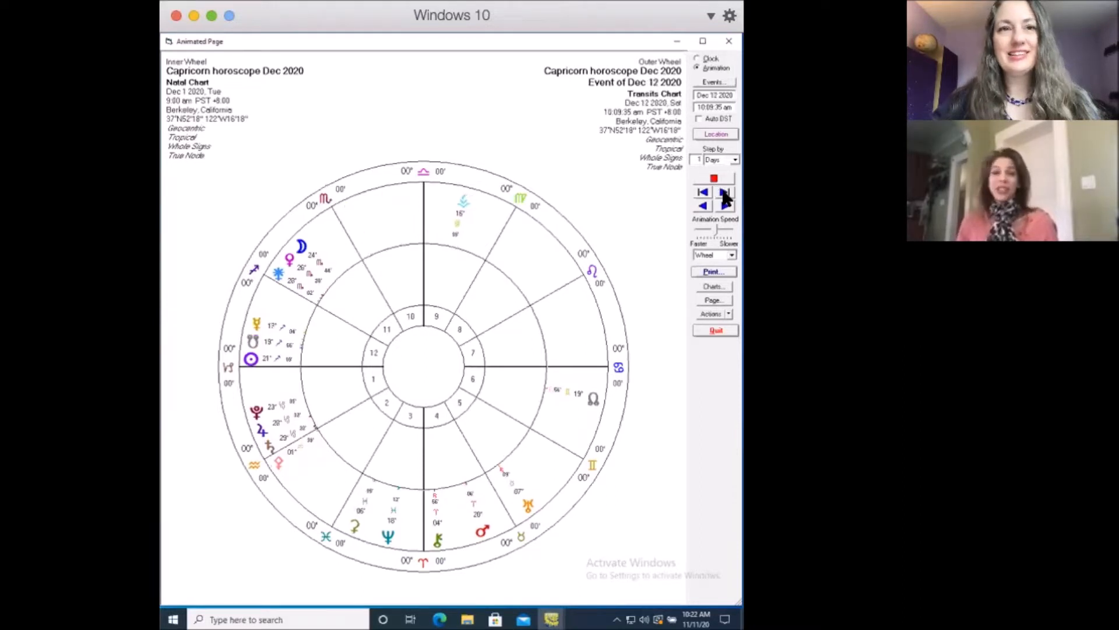
{"action": "left_click", "coordinate": [724, 191]}
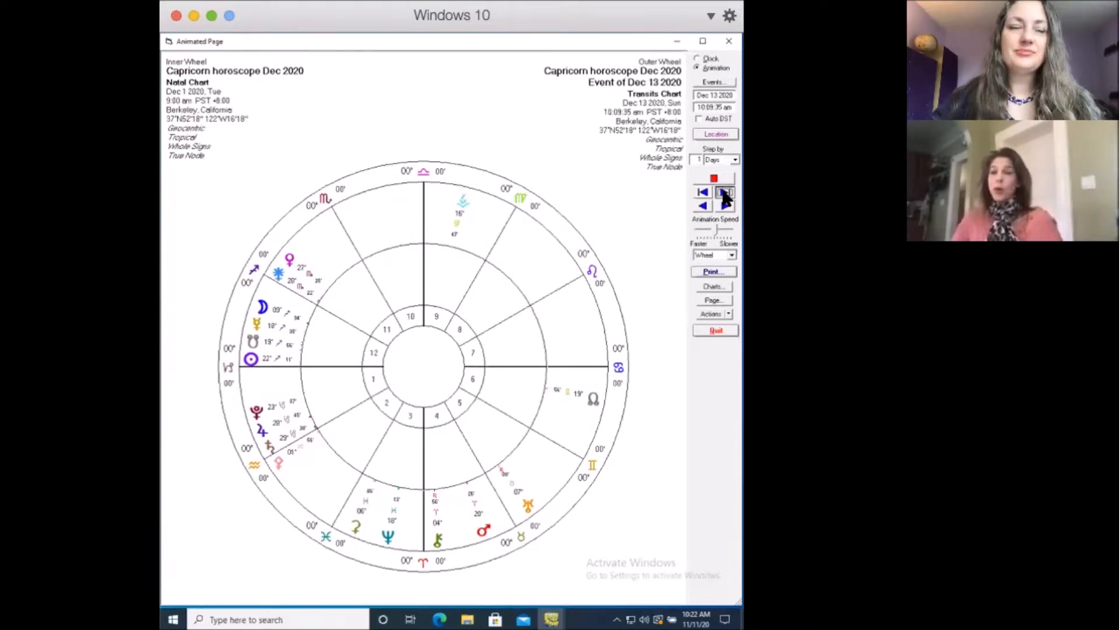
{"action": "left_click", "coordinate": [724, 192]}
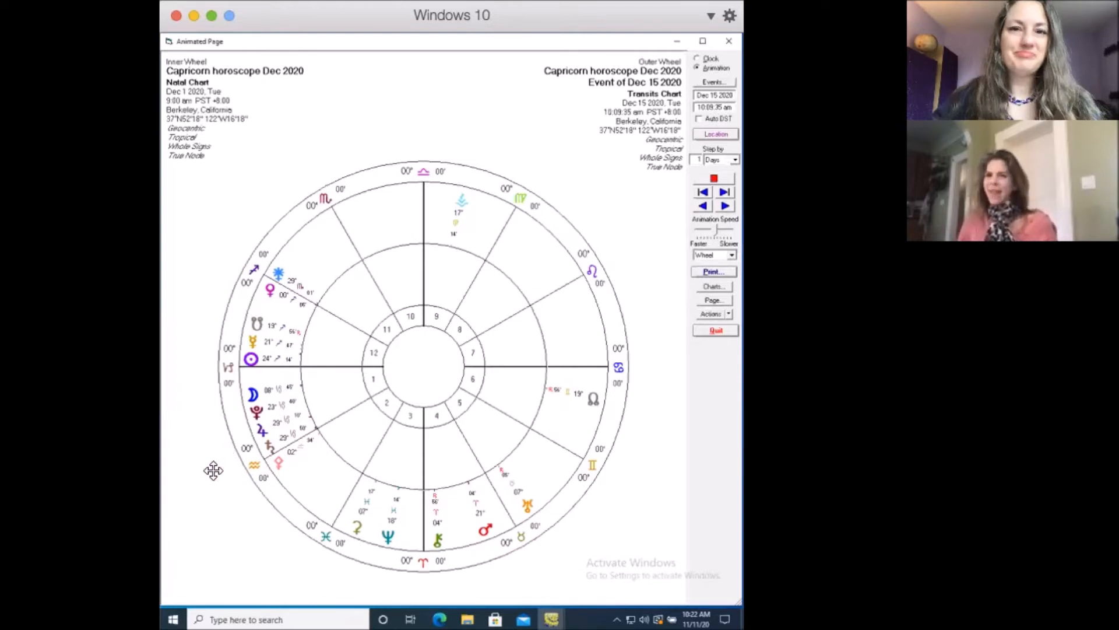
{"action": "mouse_move", "coordinate": [217, 471]}
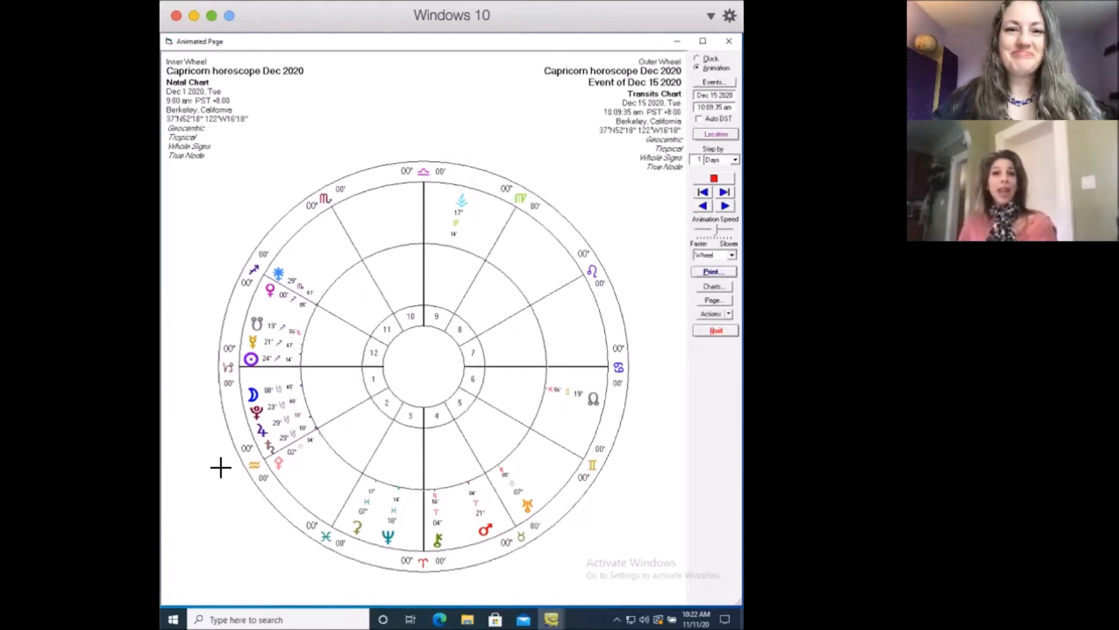
{"action": "mouse_move", "coordinate": [525, 202]}
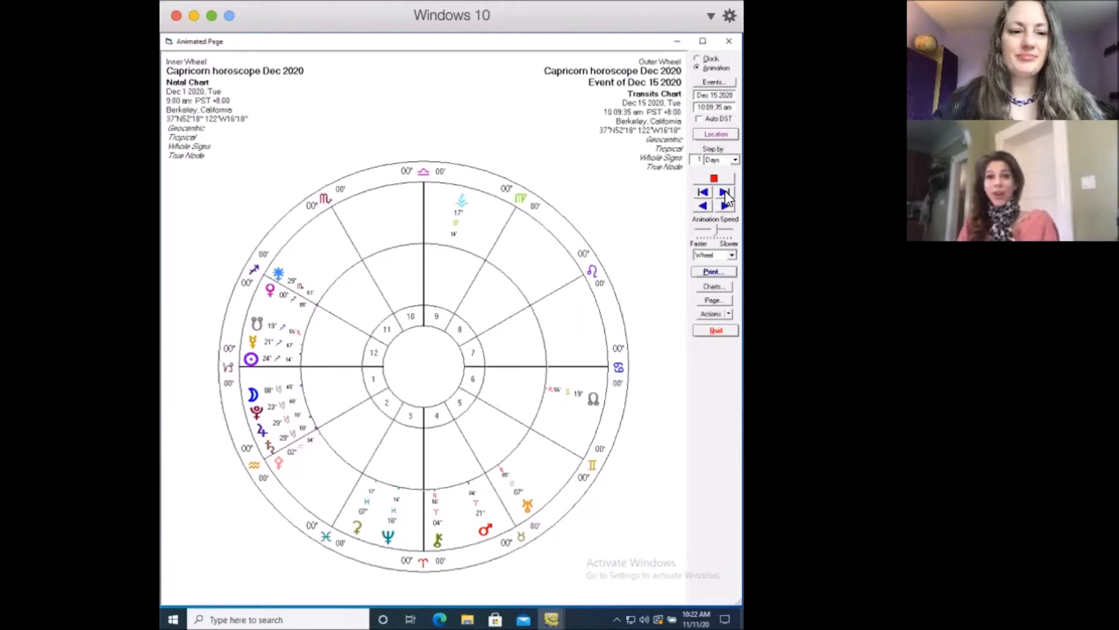
- Step the transits forward to December 18, then back one day to December 17, 2020
{"action": "left_click", "coordinate": [724, 192]}
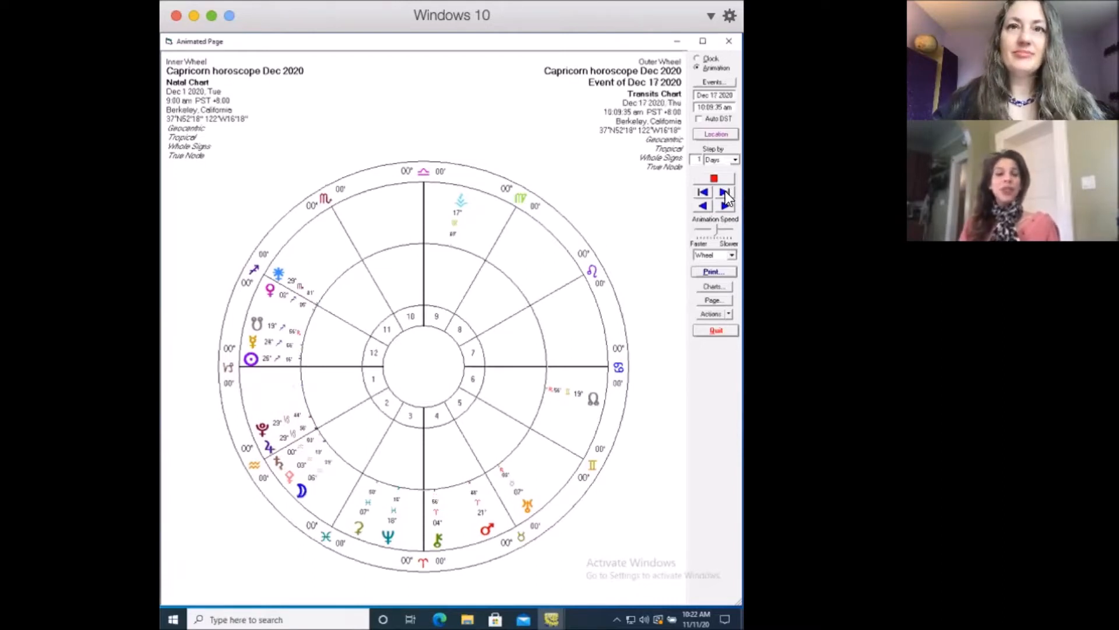
{"action": "left_click", "coordinate": [725, 192]}
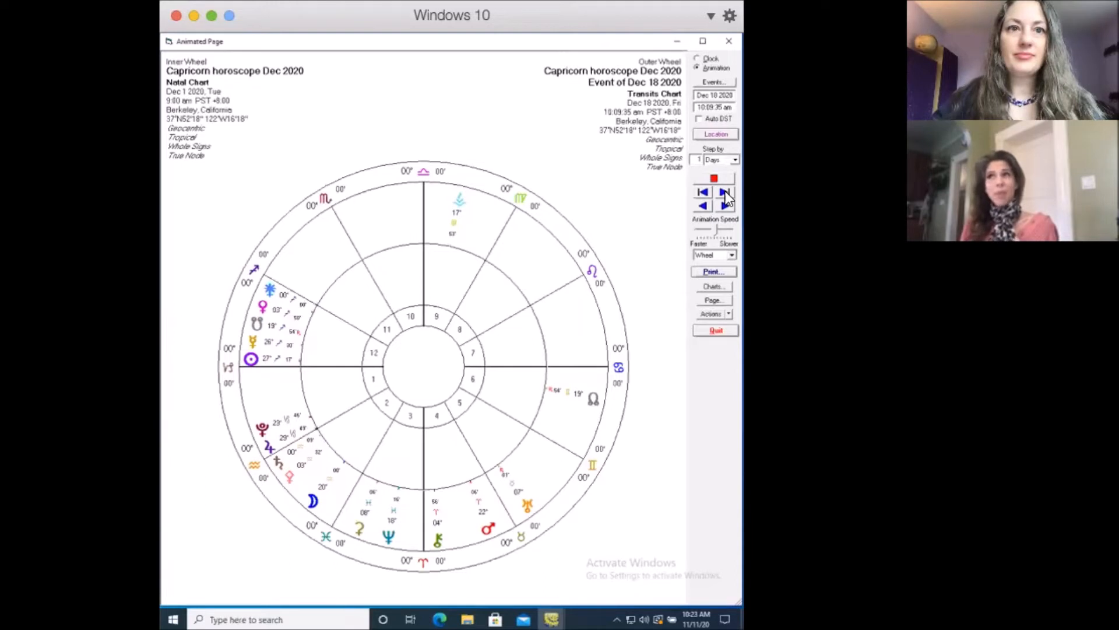
{"action": "left_click", "coordinate": [702, 191]}
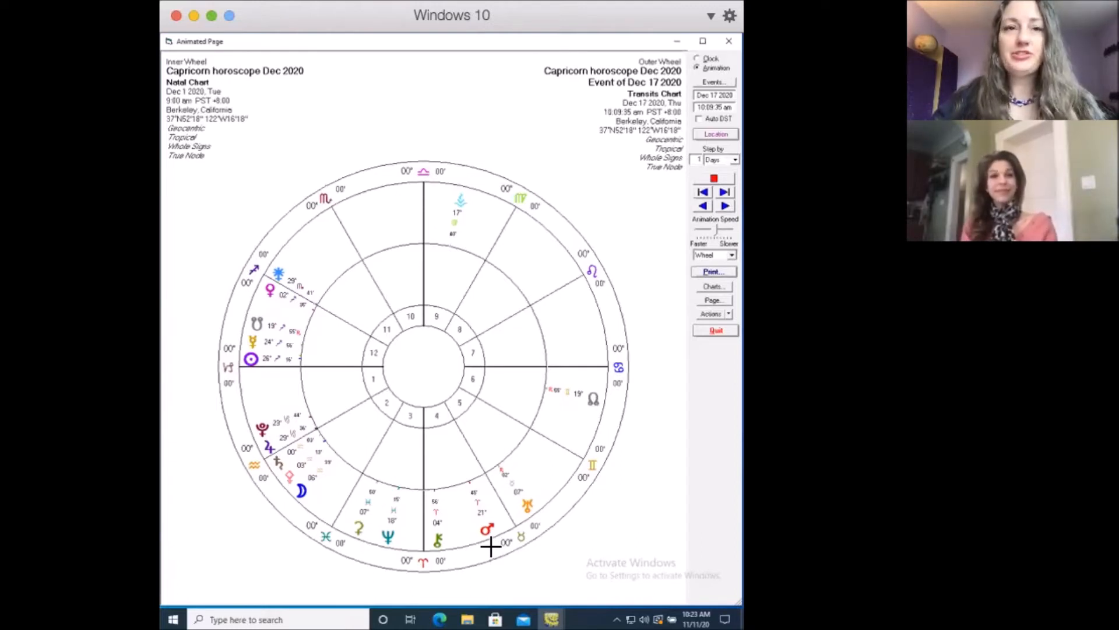
{"action": "mouse_move", "coordinate": [277, 462]}
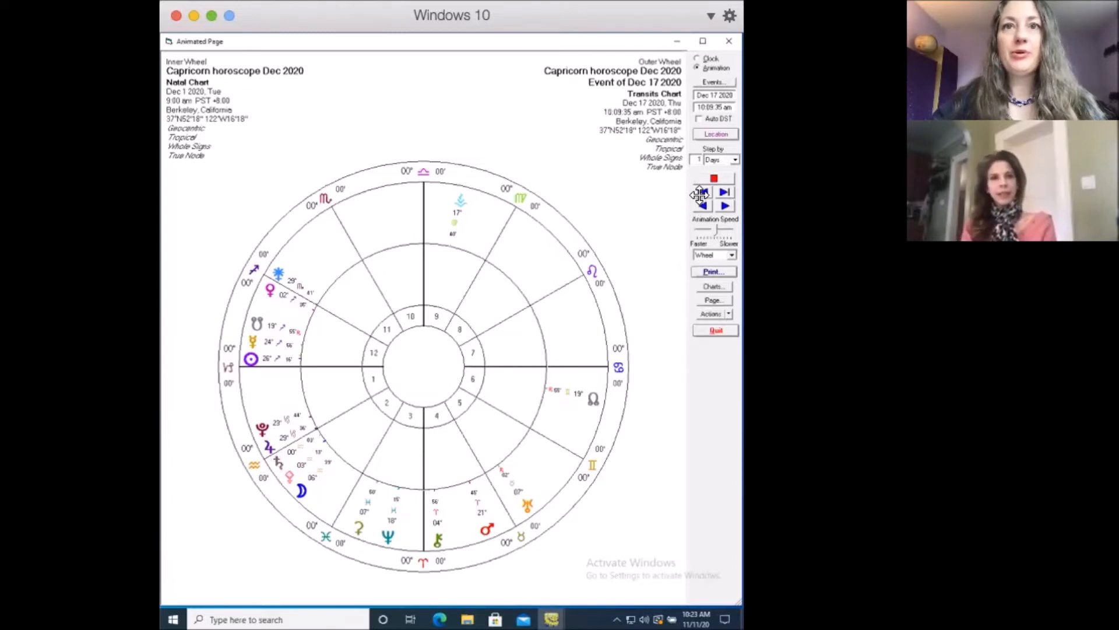
{"action": "left_click", "coordinate": [702, 205]}
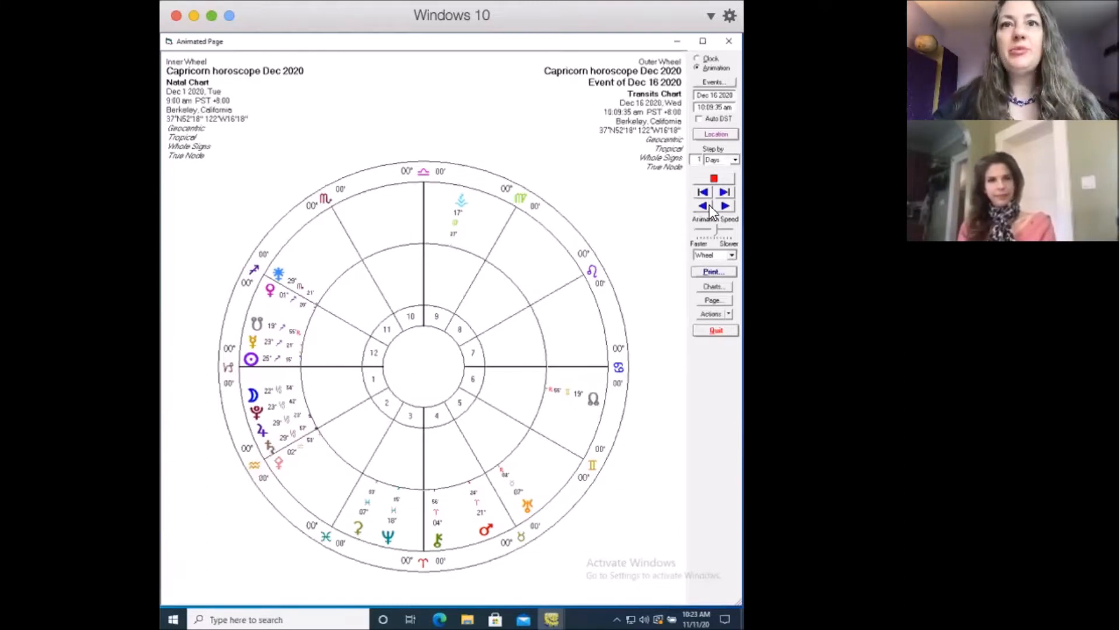
{"action": "left_click", "coordinate": [724, 191]}
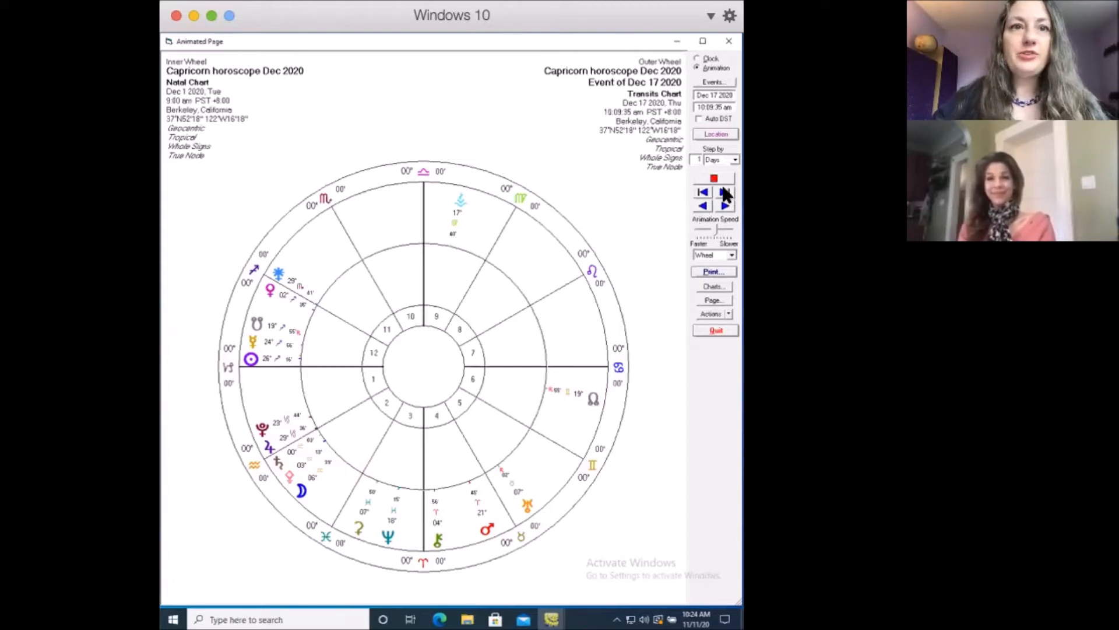
{"action": "left_click", "coordinate": [724, 191]}
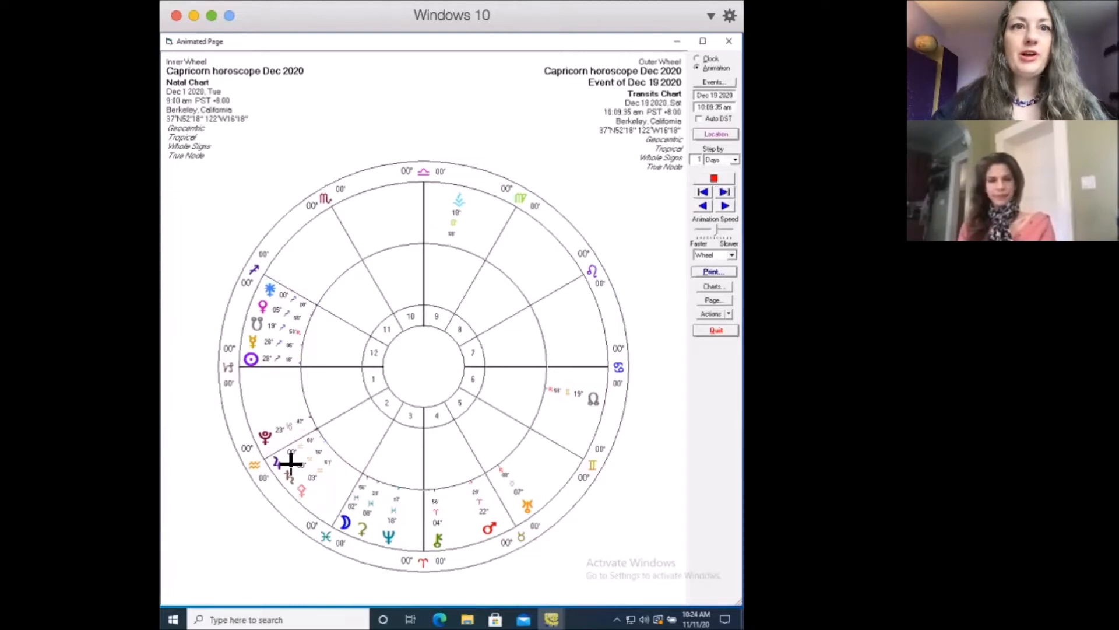
{"action": "mouse_move", "coordinate": [270, 502]}
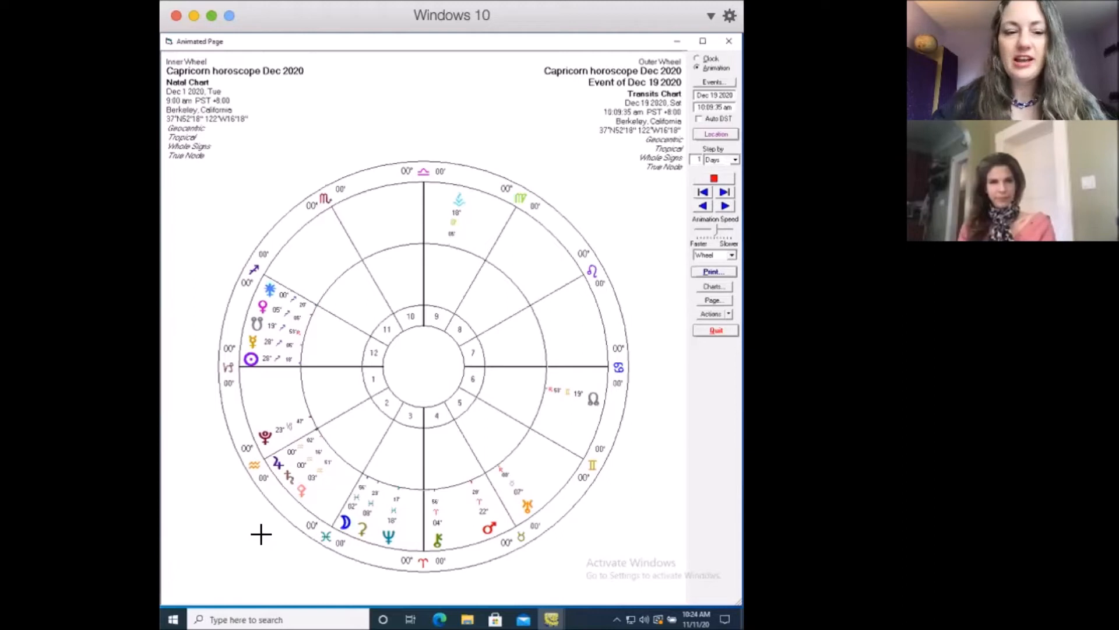
{"action": "mouse_move", "coordinate": [231, 548]}
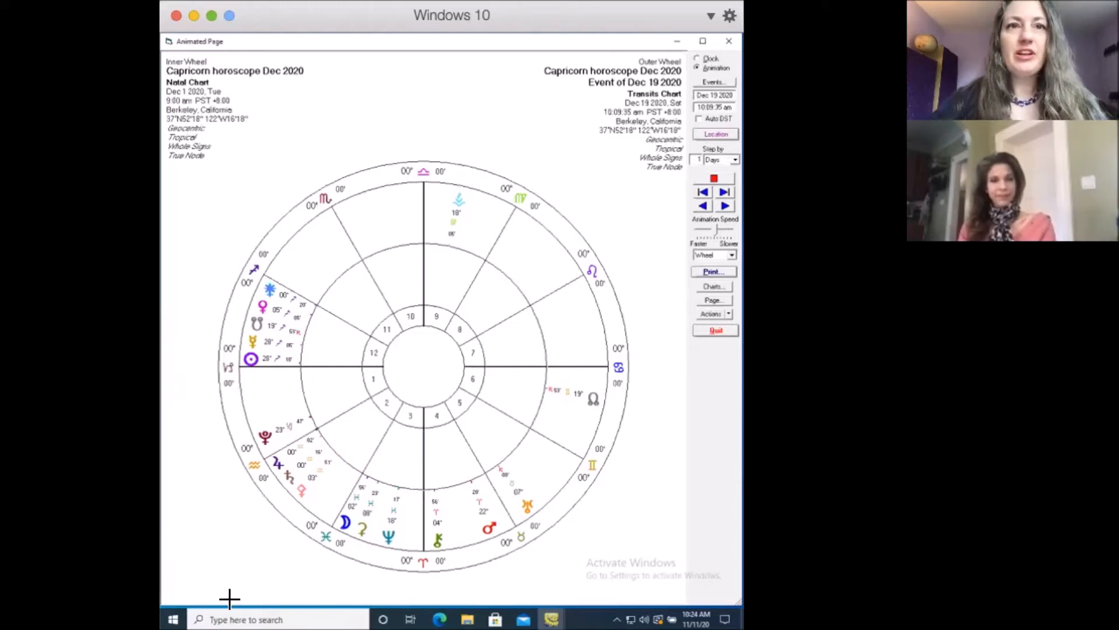
{"action": "mouse_move", "coordinate": [280, 518]}
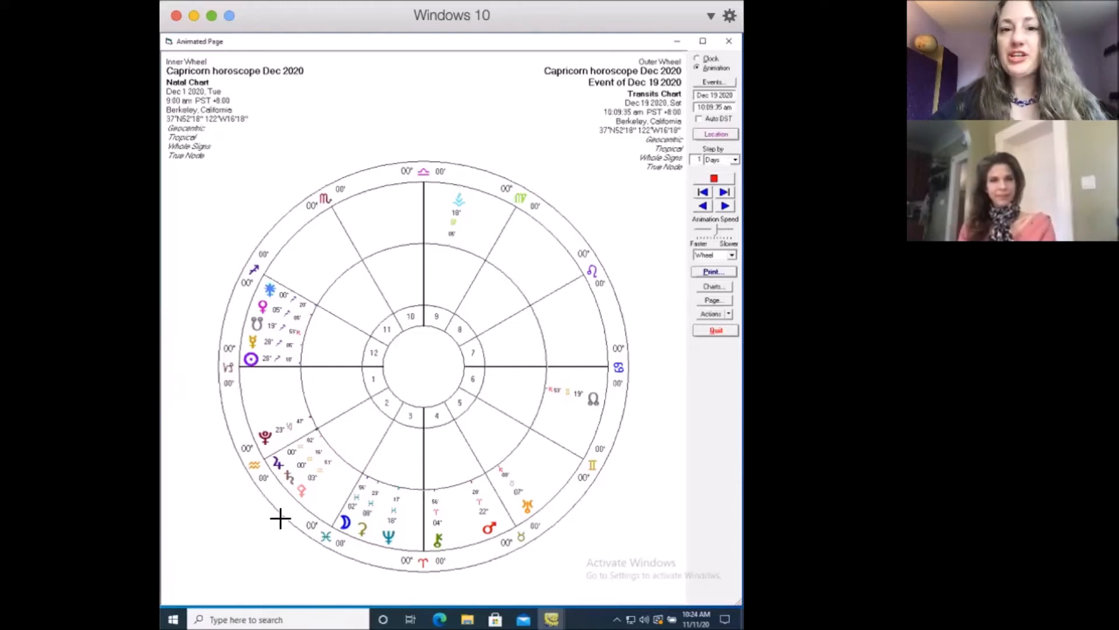
{"action": "mouse_move", "coordinate": [259, 558]}
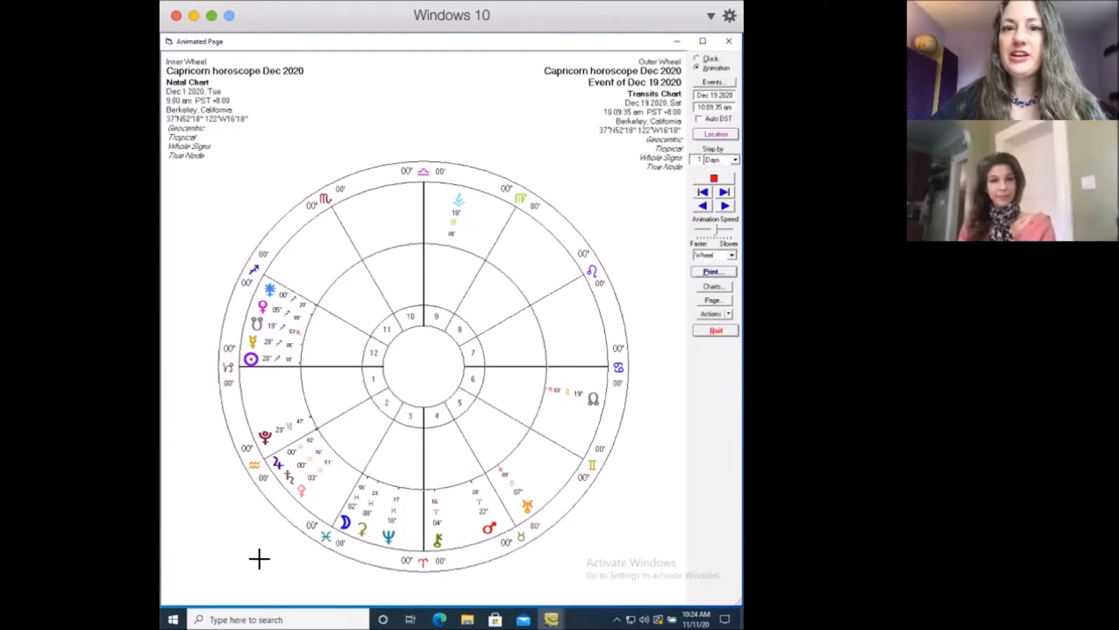
{"action": "mouse_move", "coordinate": [283, 567]}
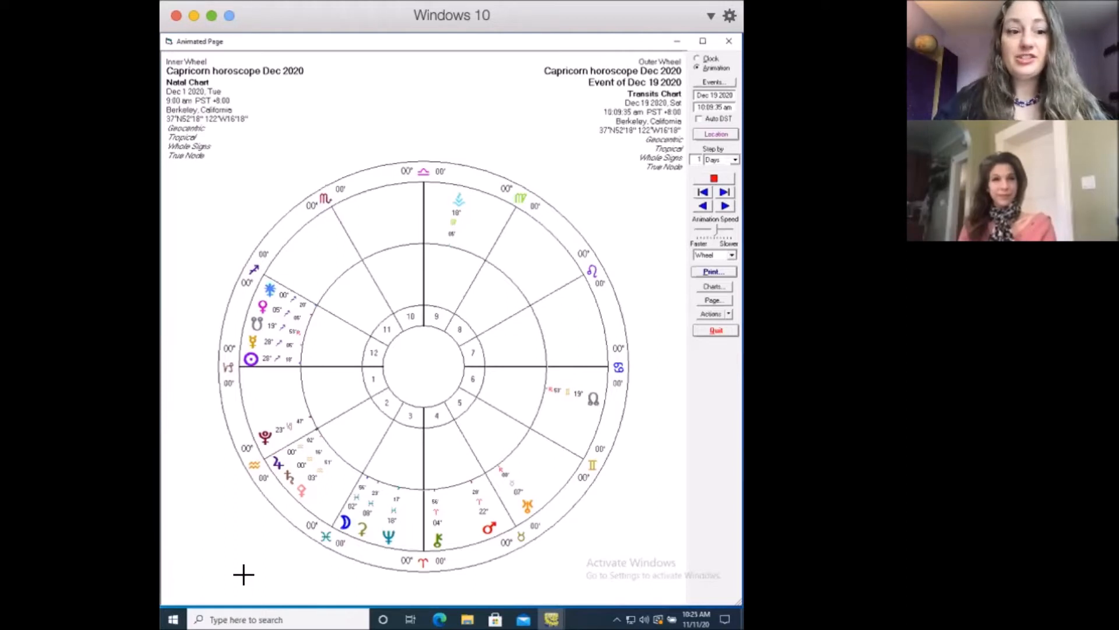
{"action": "mouse_move", "coordinate": [233, 571]}
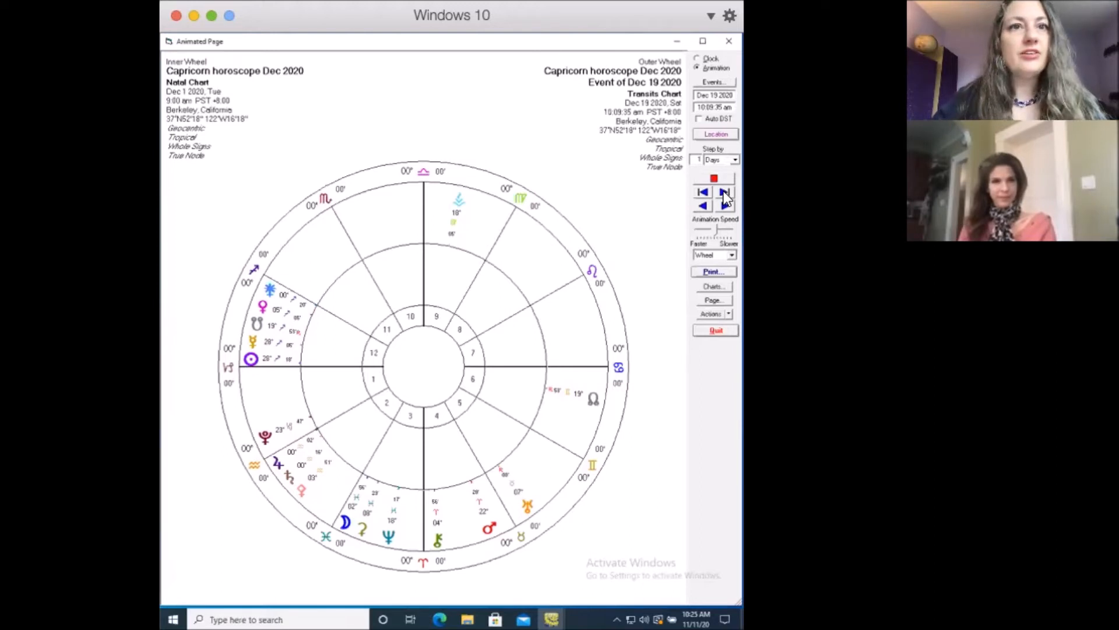
- Step the transits from December 19 through December 20 to December 21, 2020
{"action": "left_click", "coordinate": [724, 193]}
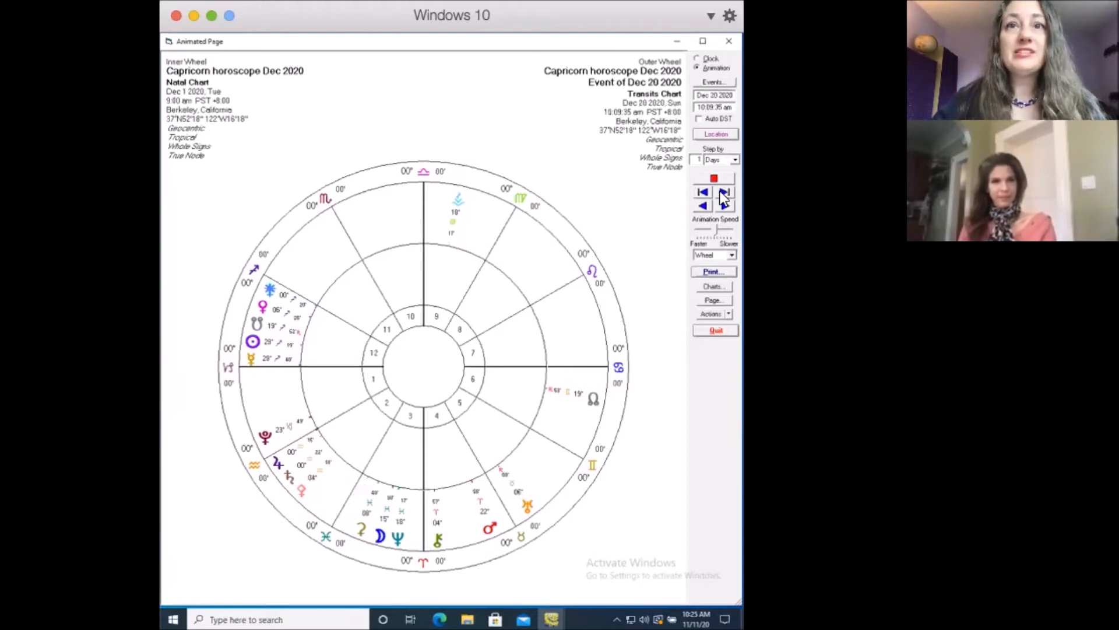
{"action": "left_click", "coordinate": [724, 199]}
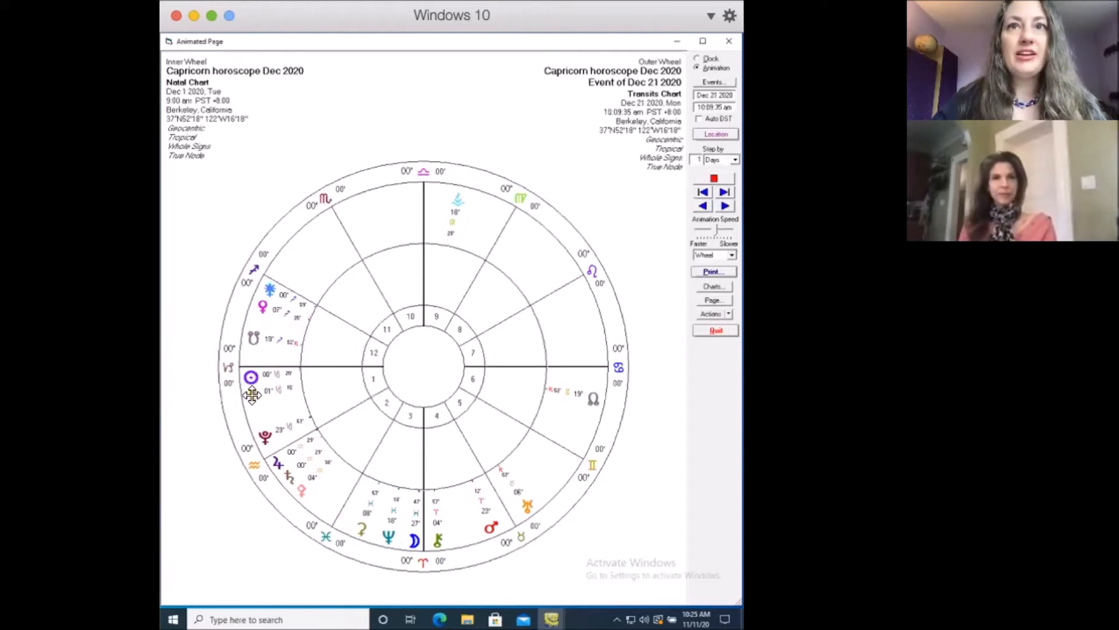
{"action": "mouse_move", "coordinate": [345, 500]}
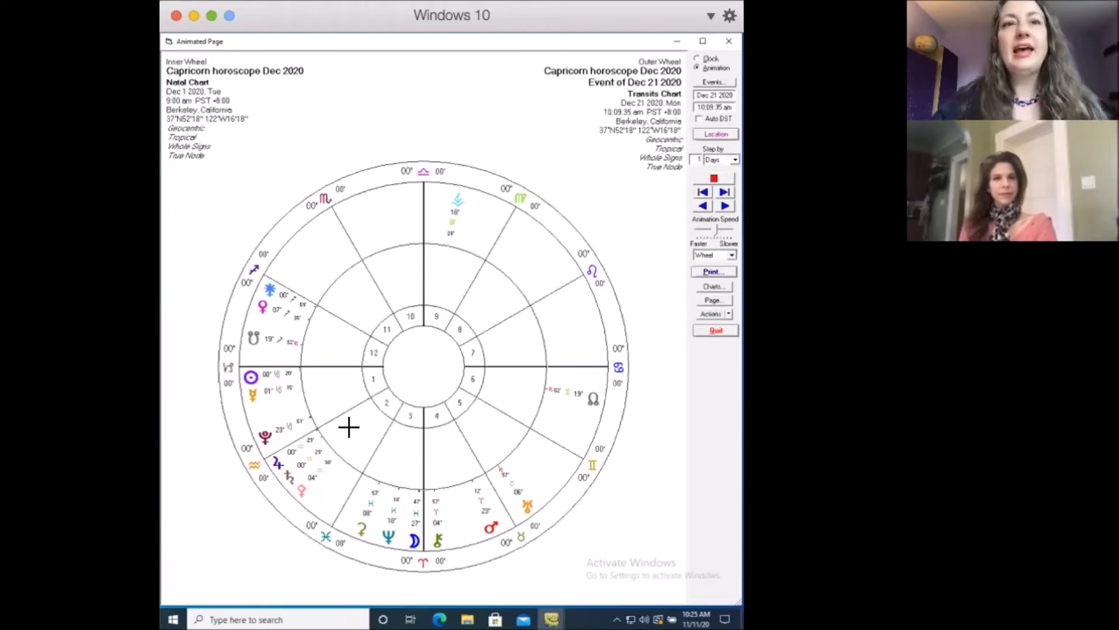
{"action": "mouse_move", "coordinate": [359, 433]}
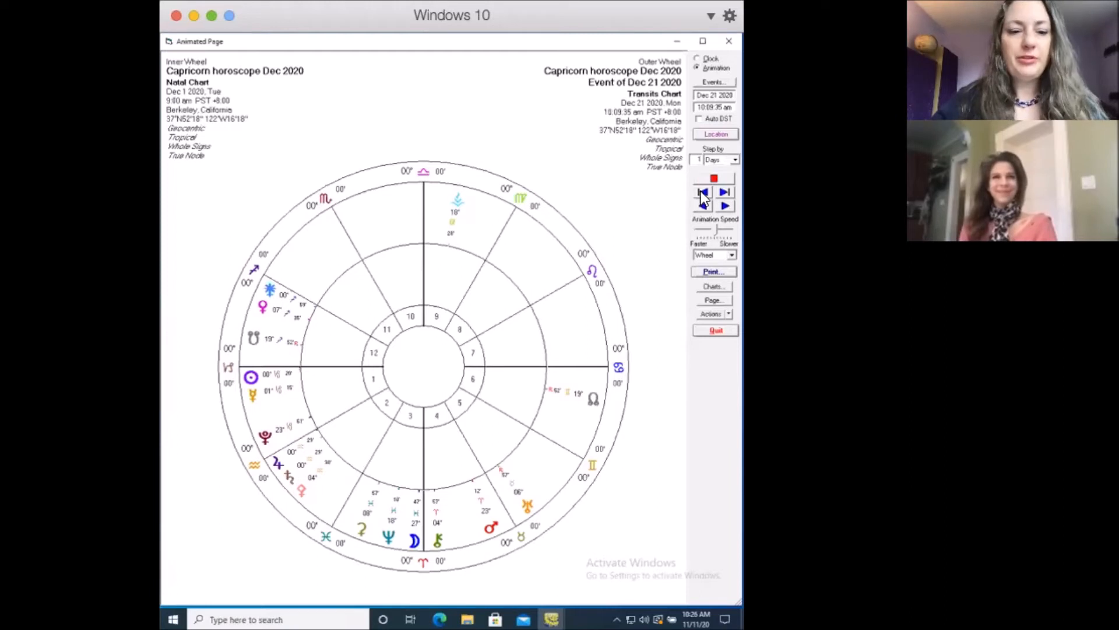
- Step the transits back from December 21 to December 13, then forward to December 14, 2020
{"action": "left_click", "coordinate": [703, 191]}
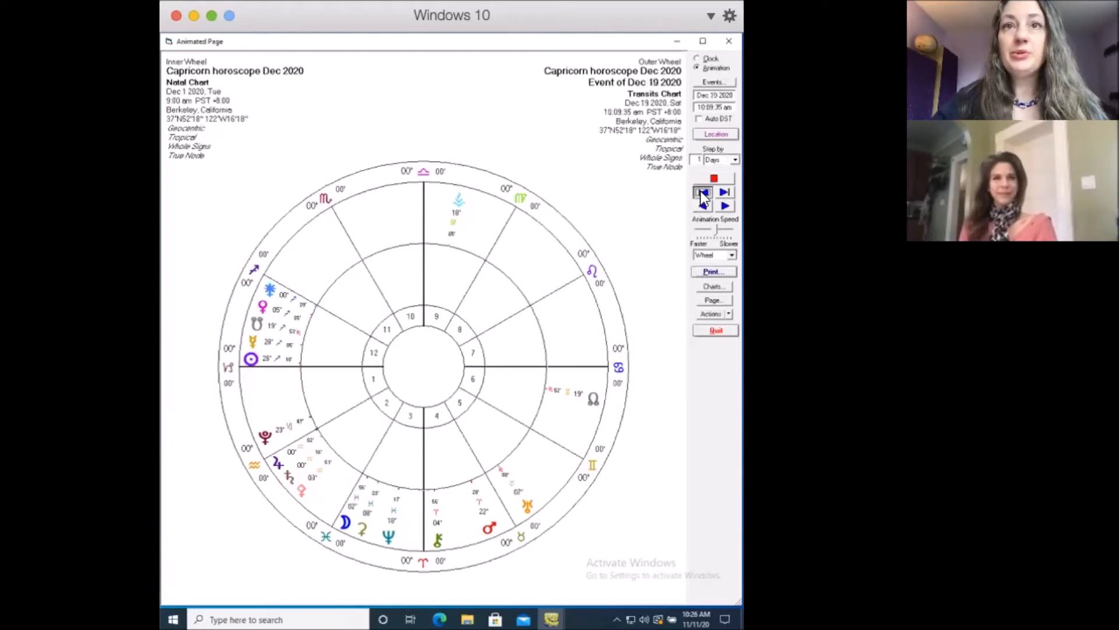
{"action": "left_click", "coordinate": [704, 191]}
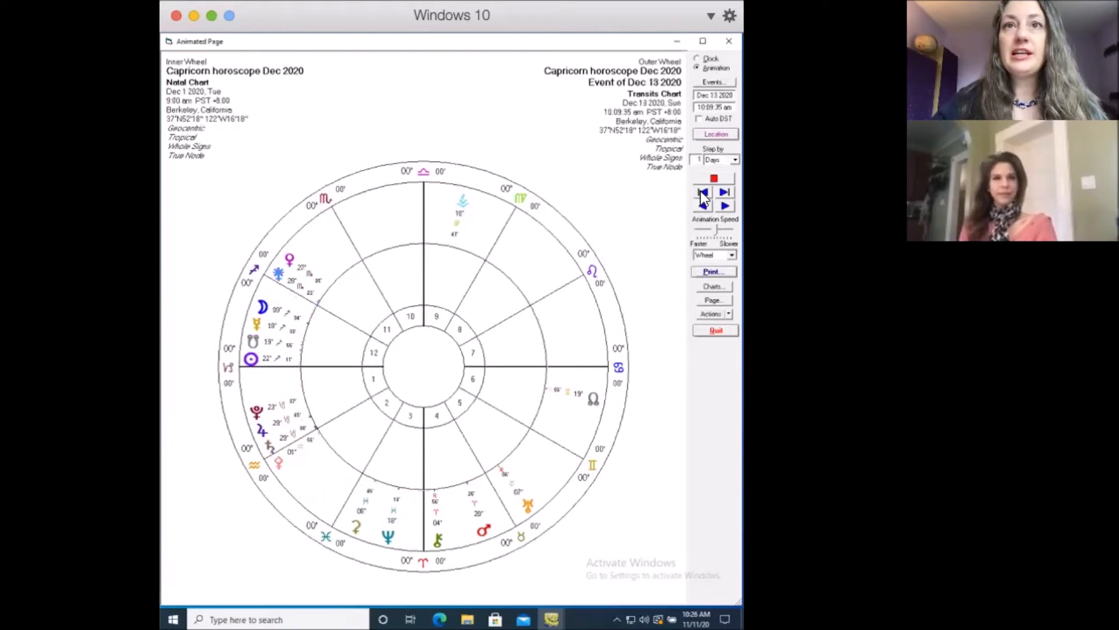
{"action": "left_click", "coordinate": [723, 205]}
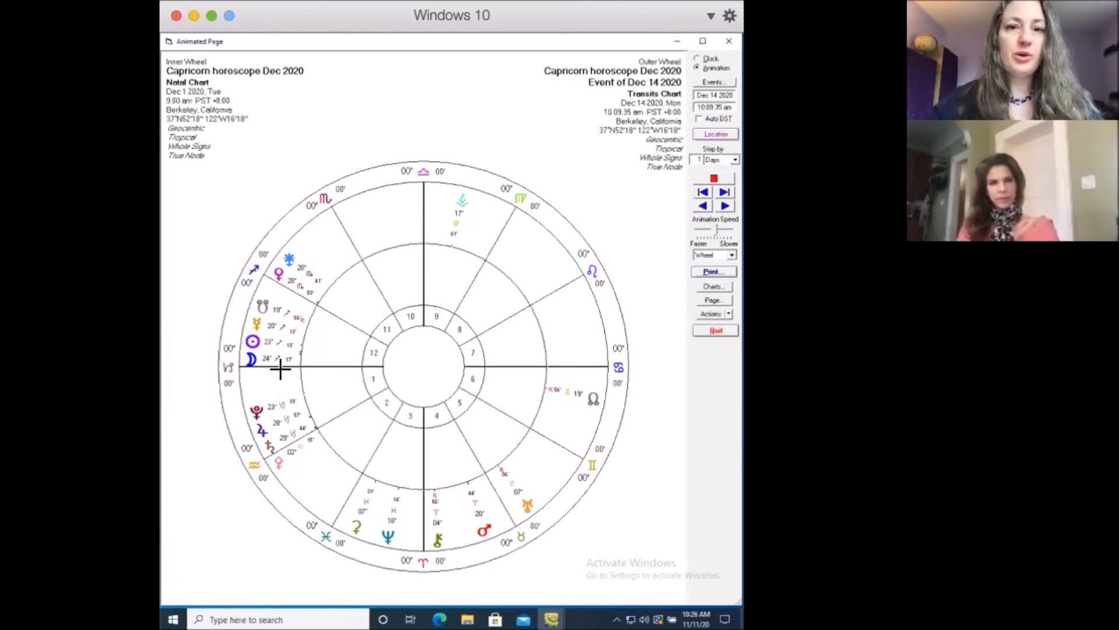
{"action": "mouse_move", "coordinate": [196, 381]}
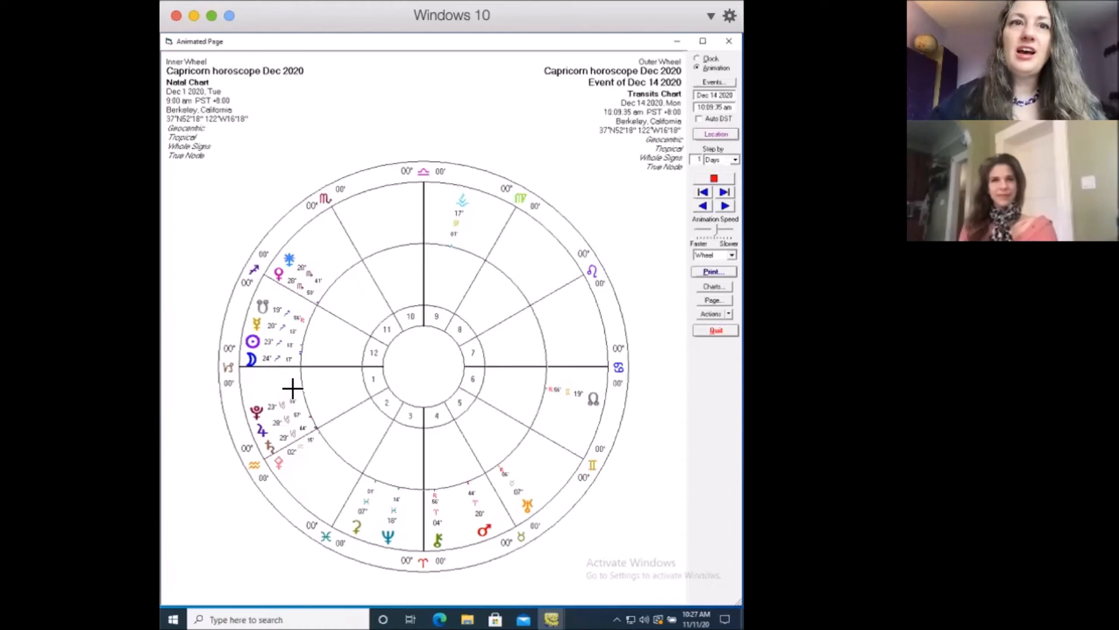
{"action": "mouse_move", "coordinate": [332, 374]}
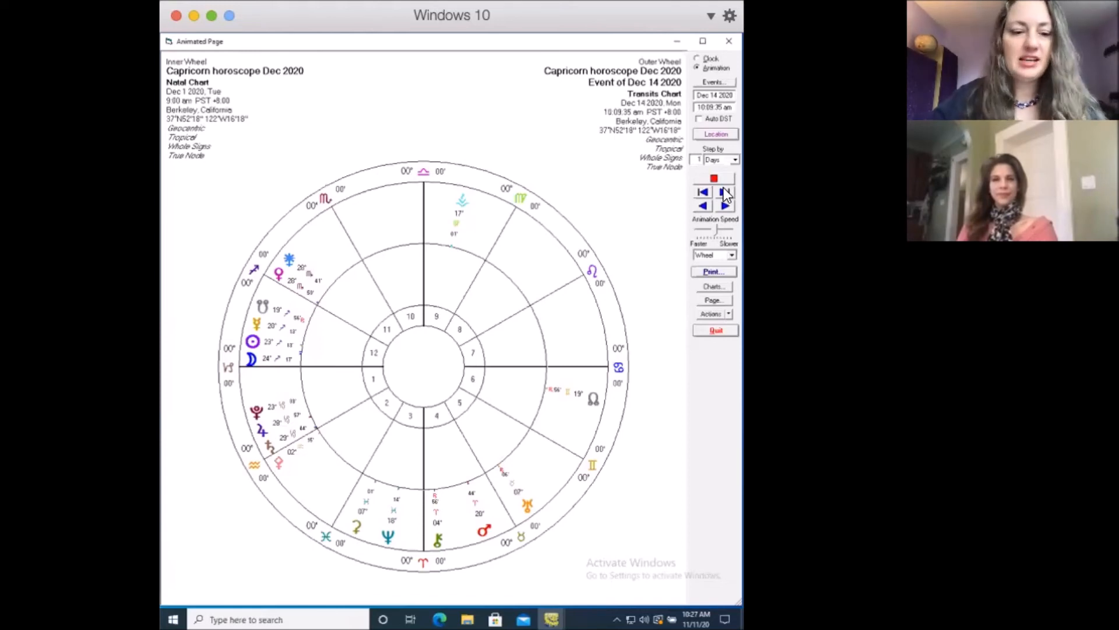
- Run the transits forward from December 15 and stop them at December 29, 2020
{"action": "left_click", "coordinate": [724, 191]}
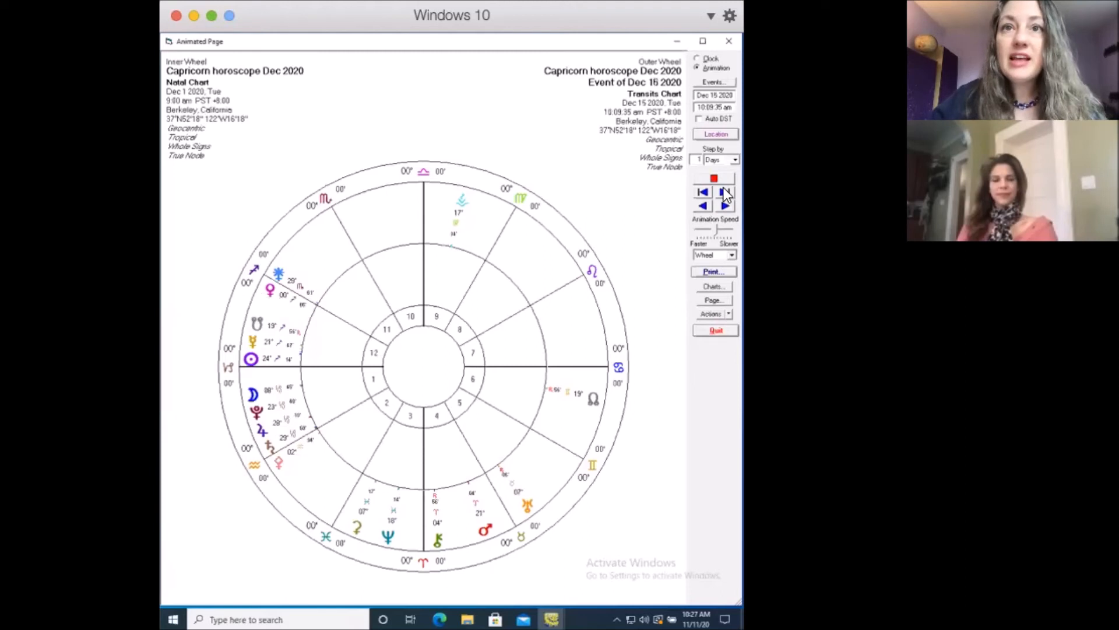
{"action": "left_click", "coordinate": [724, 191]}
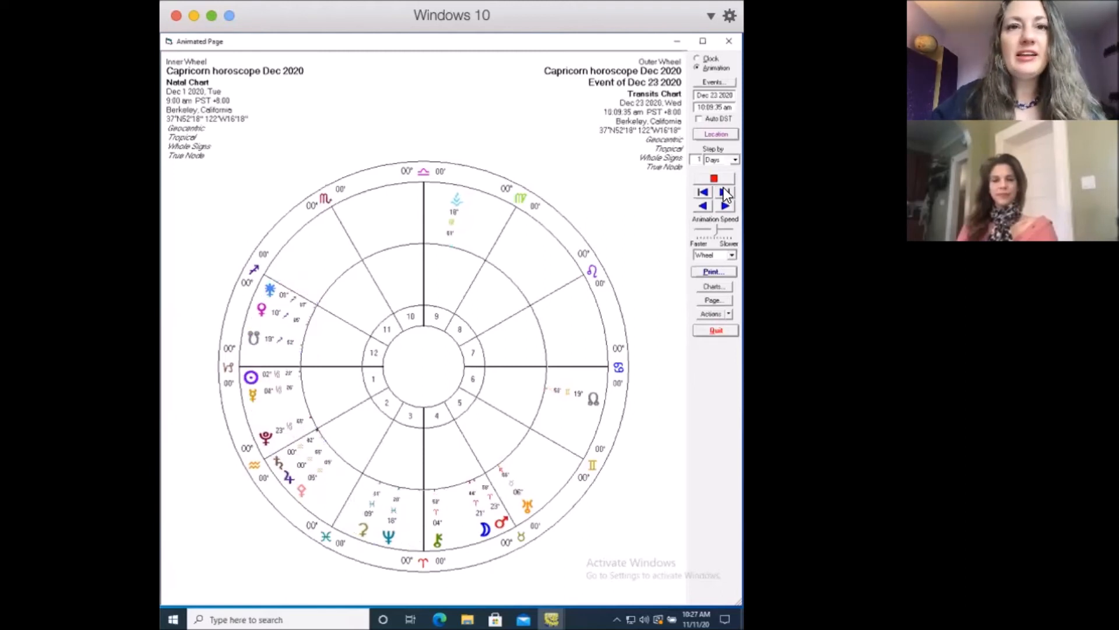
{"action": "left_click", "coordinate": [724, 191]}
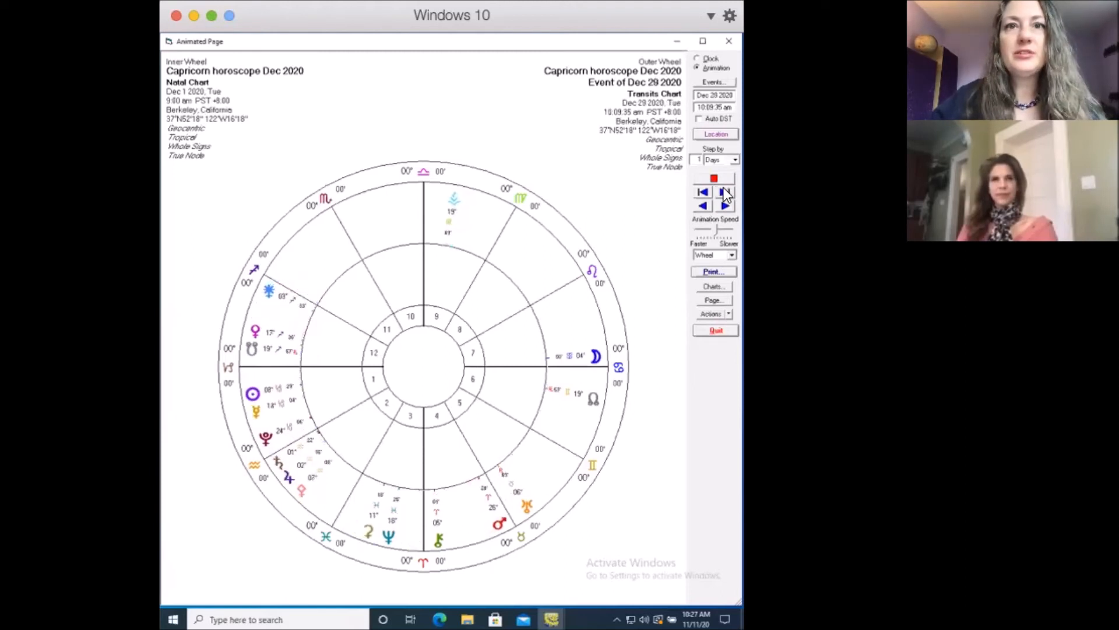
{"action": "left_click", "coordinate": [703, 192]}
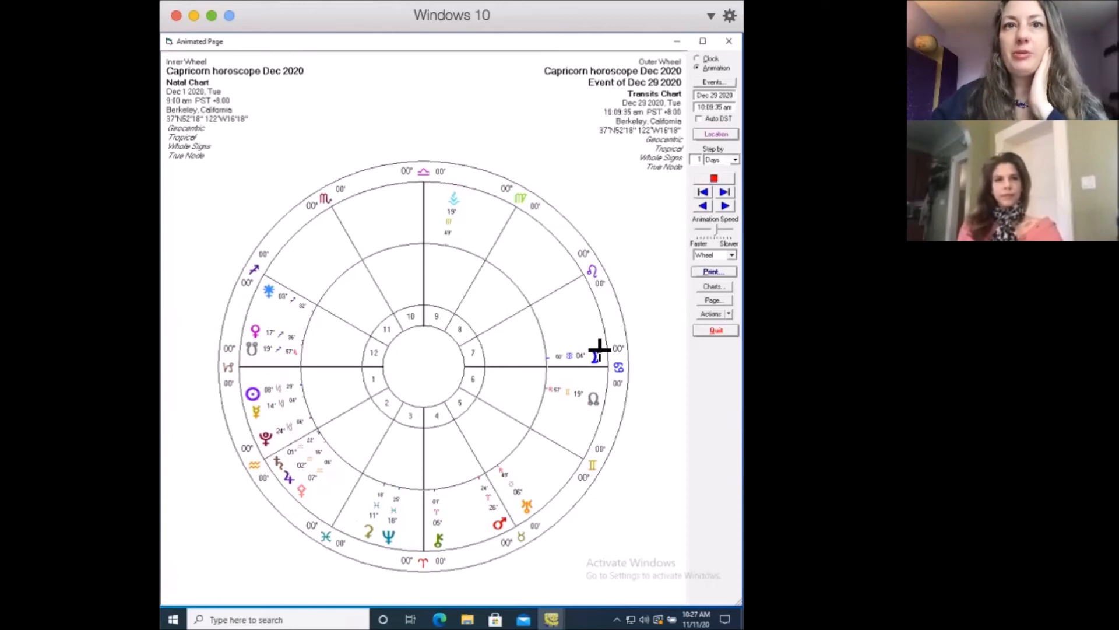
{"action": "mouse_move", "coordinate": [596, 381]}
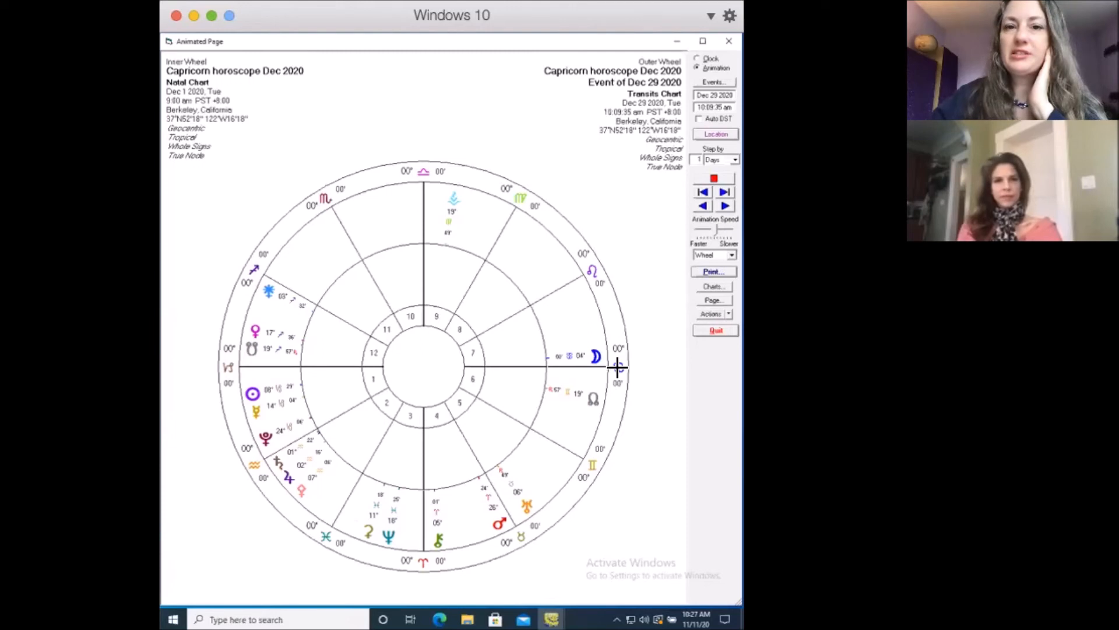
{"action": "mouse_move", "coordinate": [625, 325]}
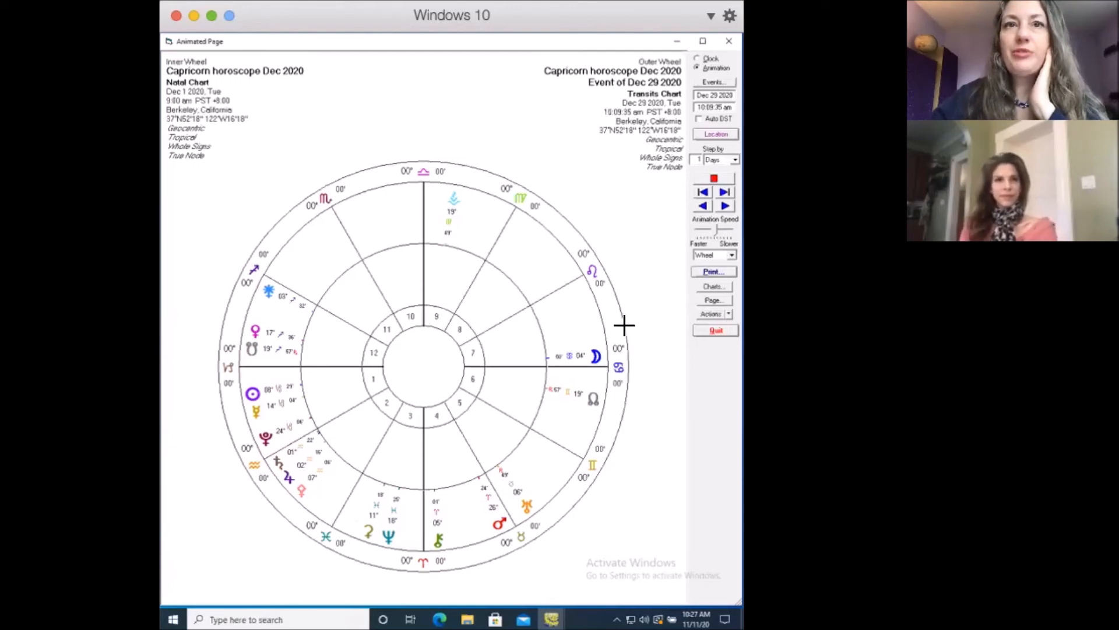
{"action": "mouse_move", "coordinate": [581, 343]}
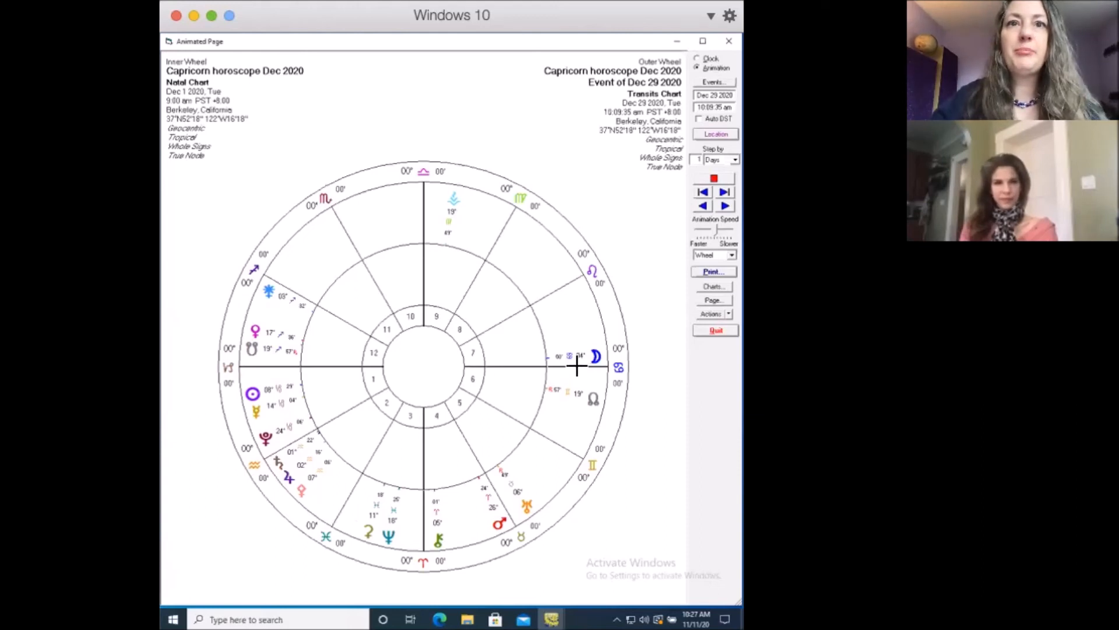
{"action": "mouse_move", "coordinate": [570, 326]}
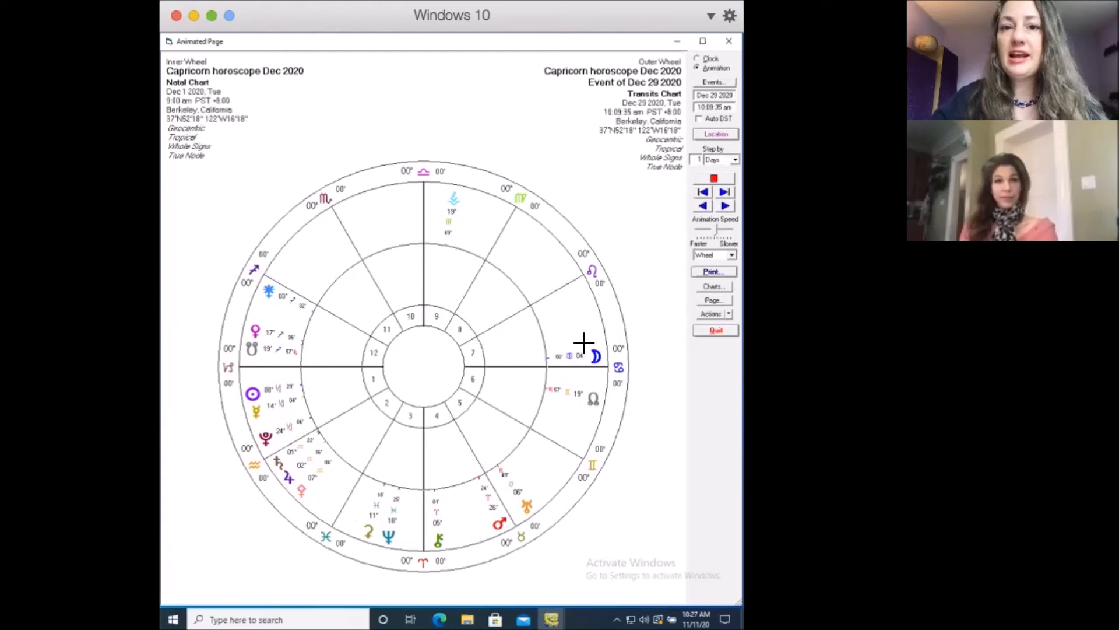
{"action": "mouse_move", "coordinate": [252, 412]}
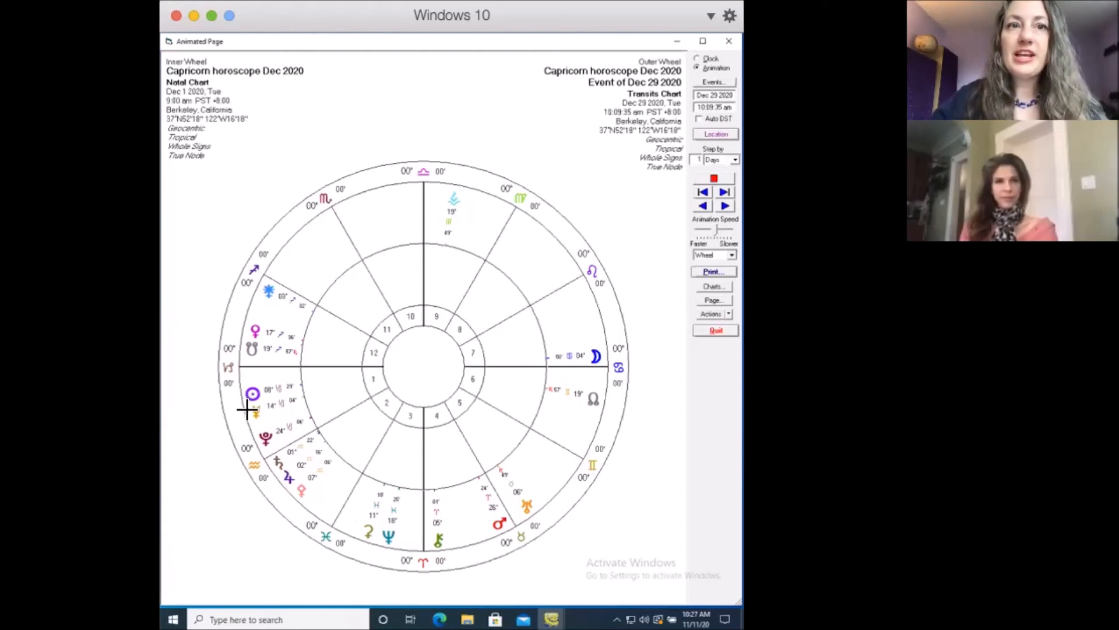
{"action": "mouse_move", "coordinate": [270, 415]}
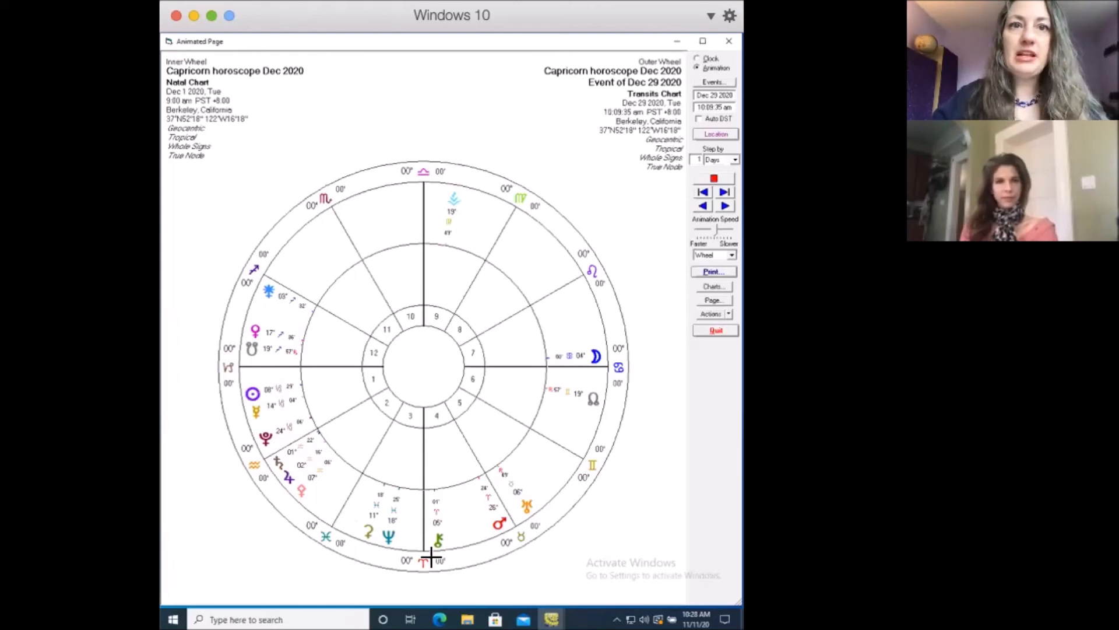
{"action": "mouse_move", "coordinate": [443, 555]}
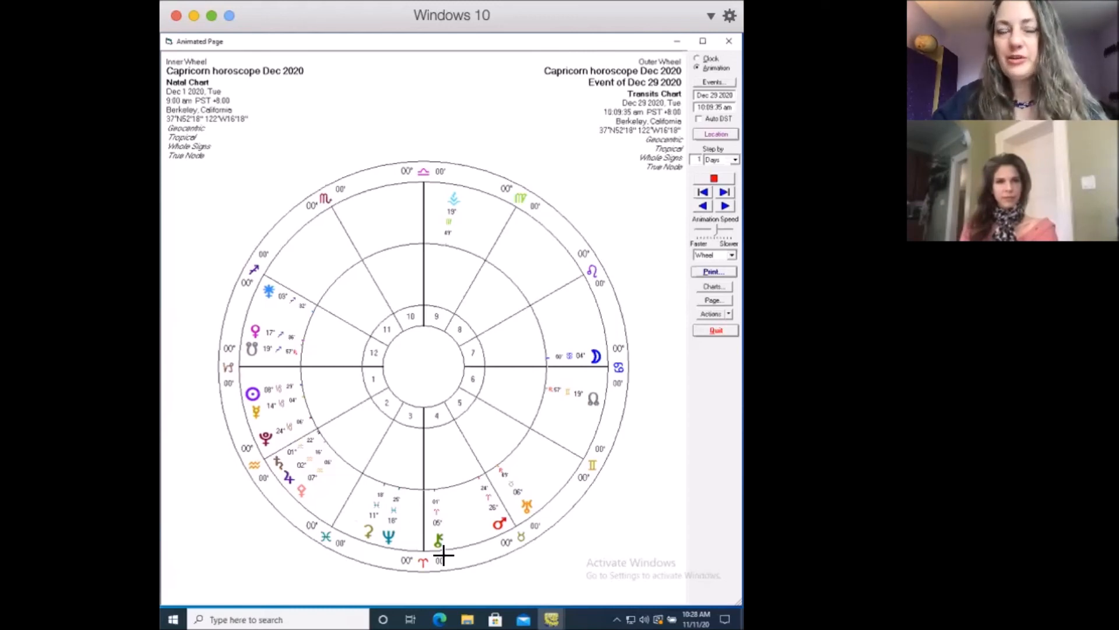
{"action": "mouse_move", "coordinate": [428, 524]}
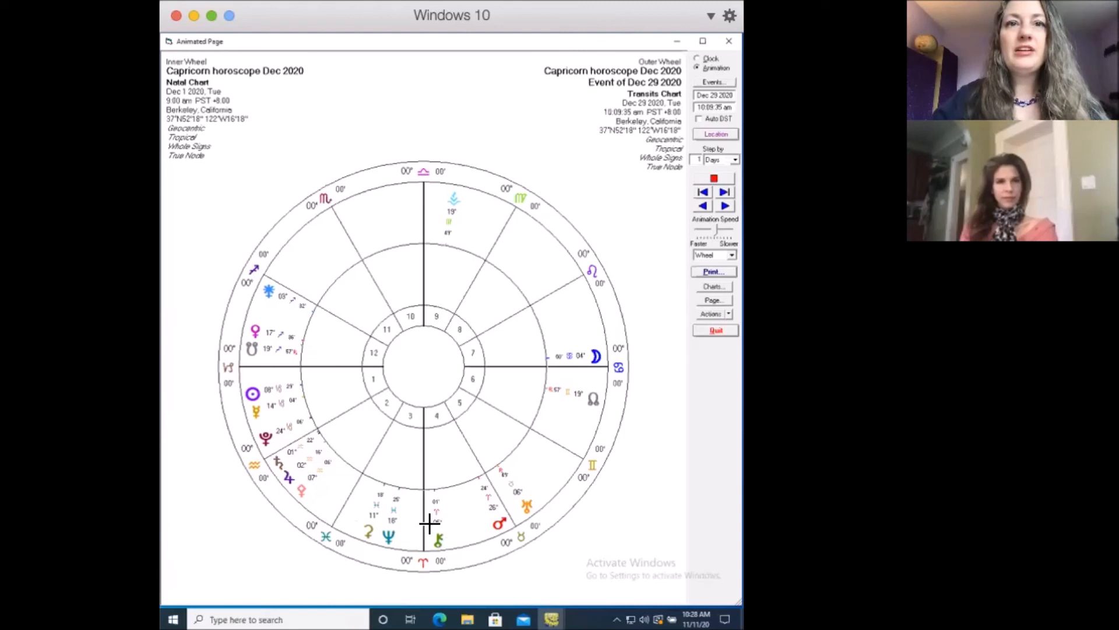